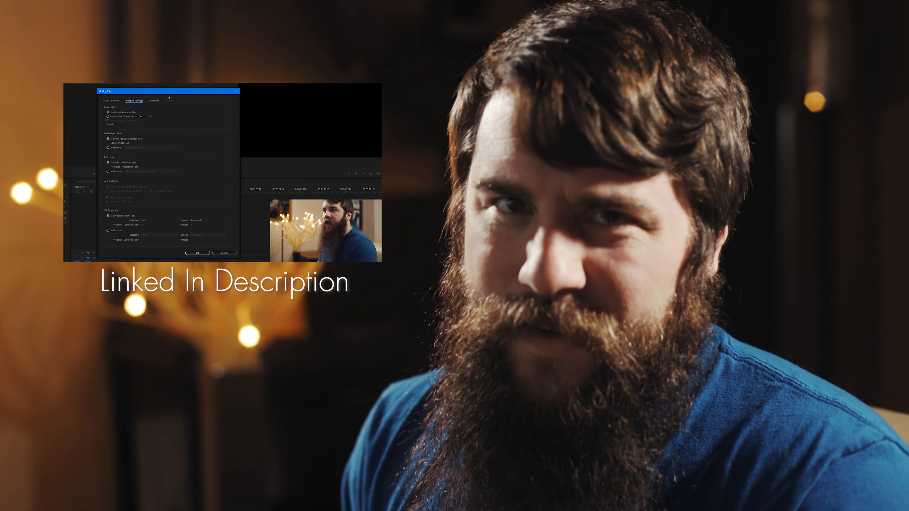
Interpret C0009.MP4 at an assumed frame rate of 23.976 fps via Modify > Interpret Footage.
{"action": "left_click", "coordinate": [198, 252]}
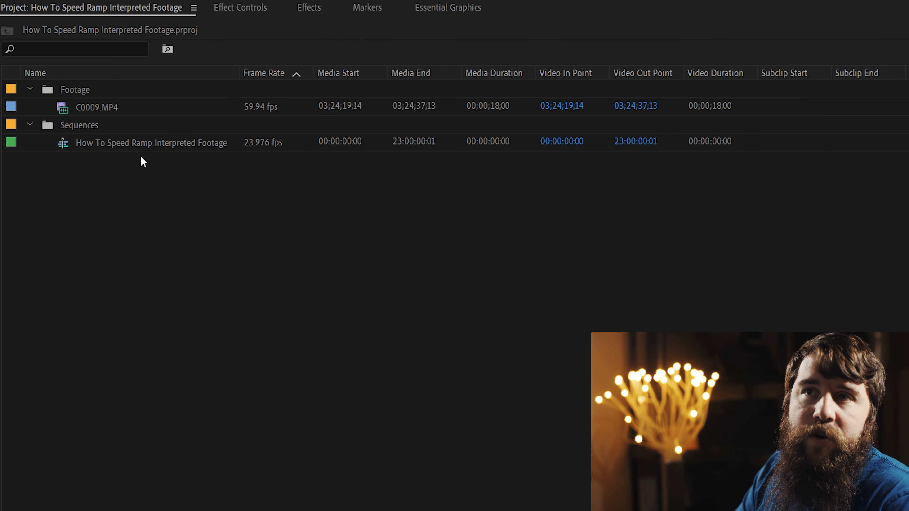
{"action": "right_click", "coordinate": [91, 107]}
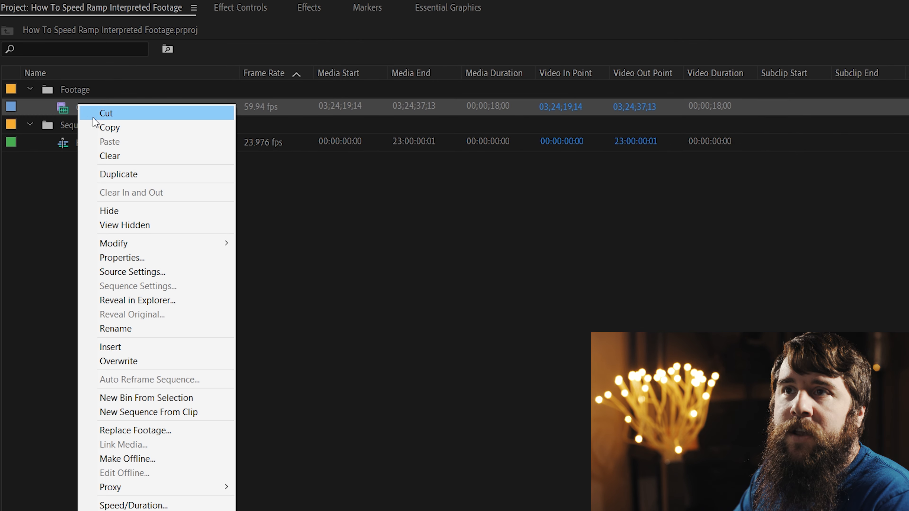
{"action": "mouse_move", "coordinate": [114, 243]}
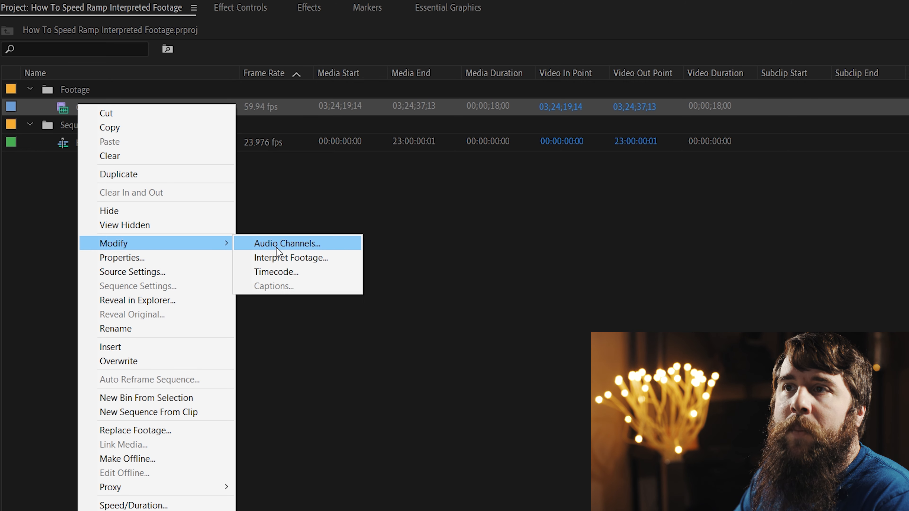
{"action": "left_click", "coordinate": [291, 258]}
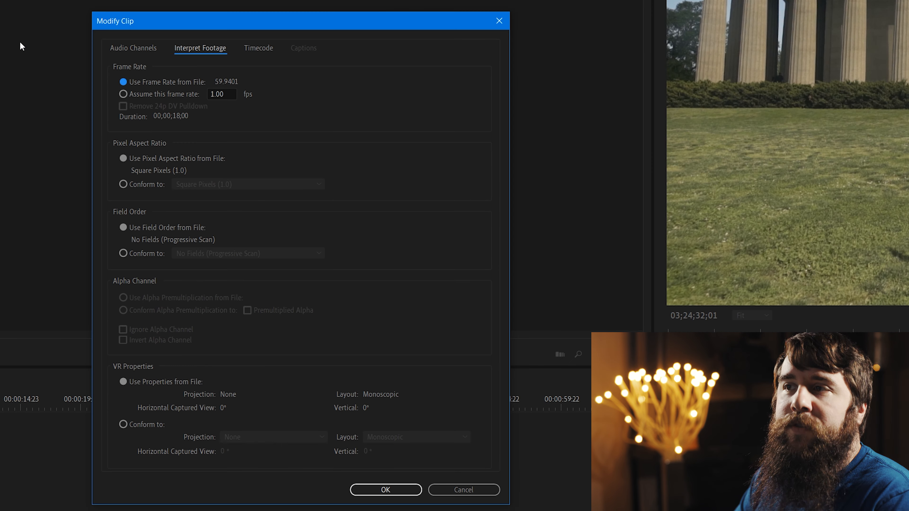
{"action": "mouse_move", "coordinate": [150, 80]}
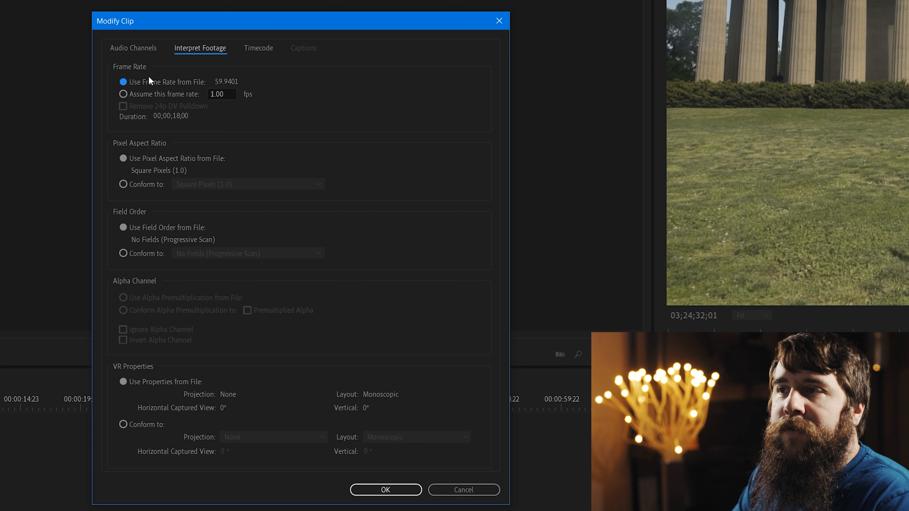
{"action": "left_click", "coordinate": [122, 94]}
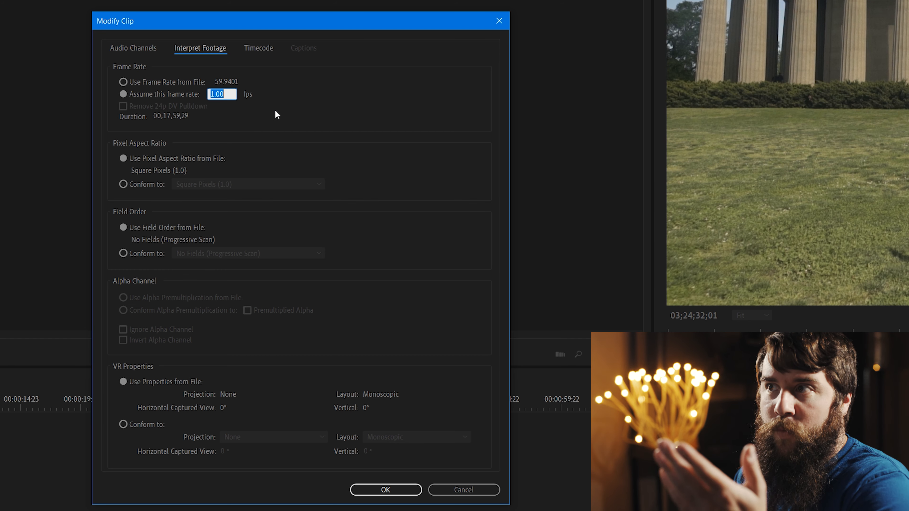
{"action": "type", "text": "23."}
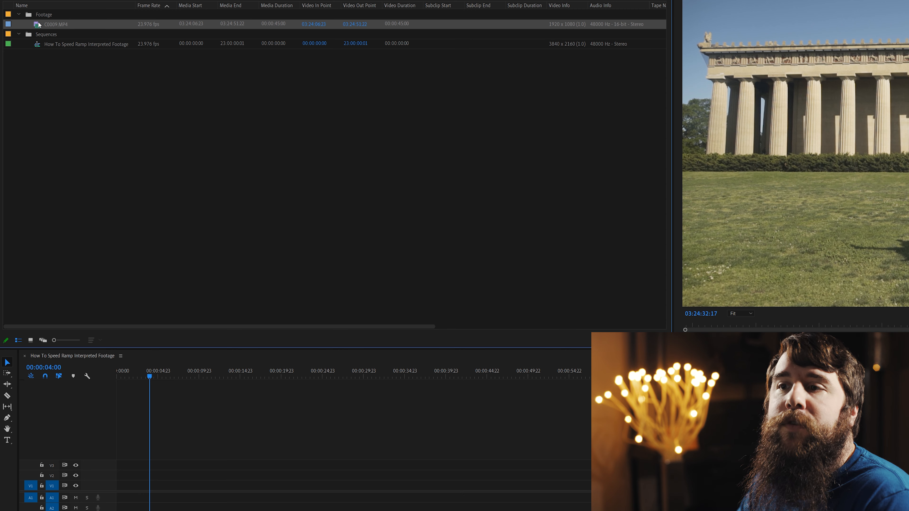
Drag C0009.MP4 onto the timeline, keeping existing sequence settings at the Clip Mismatch Warning.
{"action": "left_click_drag", "start_coordinate": [54, 23], "coordinate": [166, 475]}
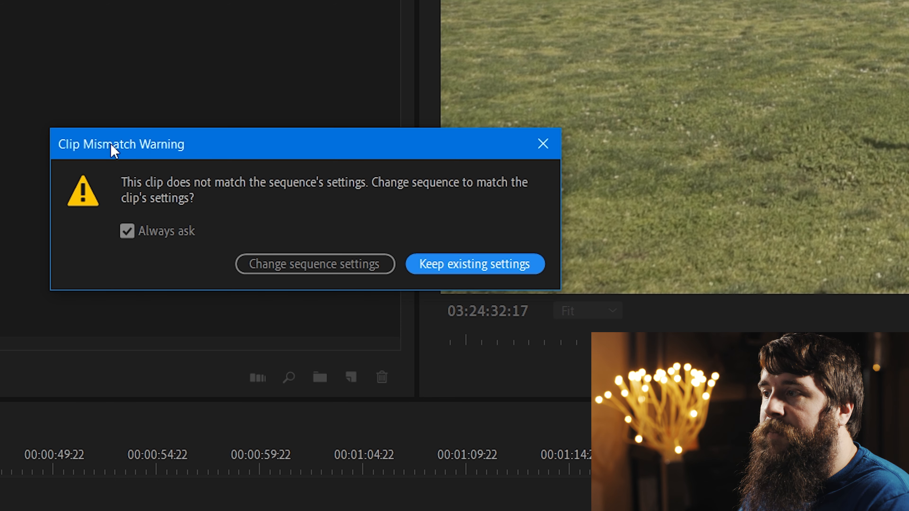
{"action": "left_click", "coordinate": [474, 264]}
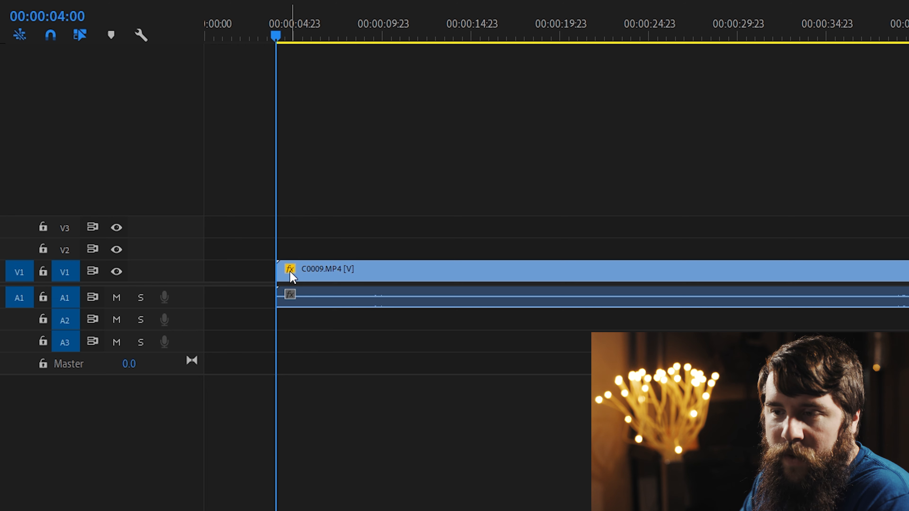
{"action": "left_click", "coordinate": [290, 268]}
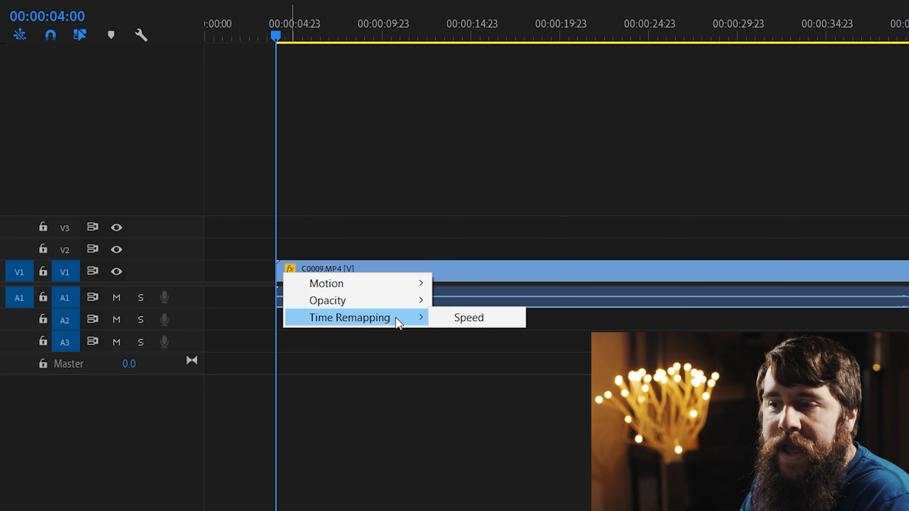
Display the clip's Time Remapping > Speed line on the V1 track.
{"action": "left_click", "coordinate": [469, 317]}
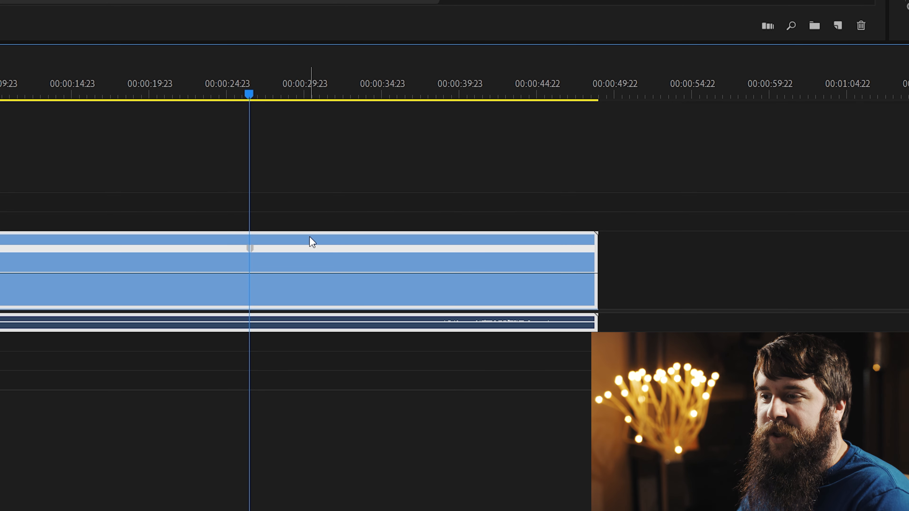
{"action": "mouse_move", "coordinate": [315, 281]}
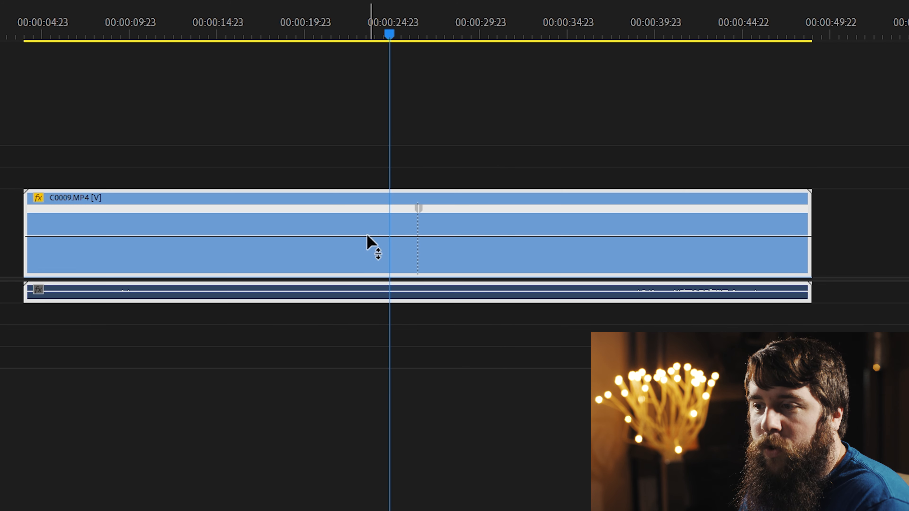
{"action": "mouse_move", "coordinate": [414, 247]}
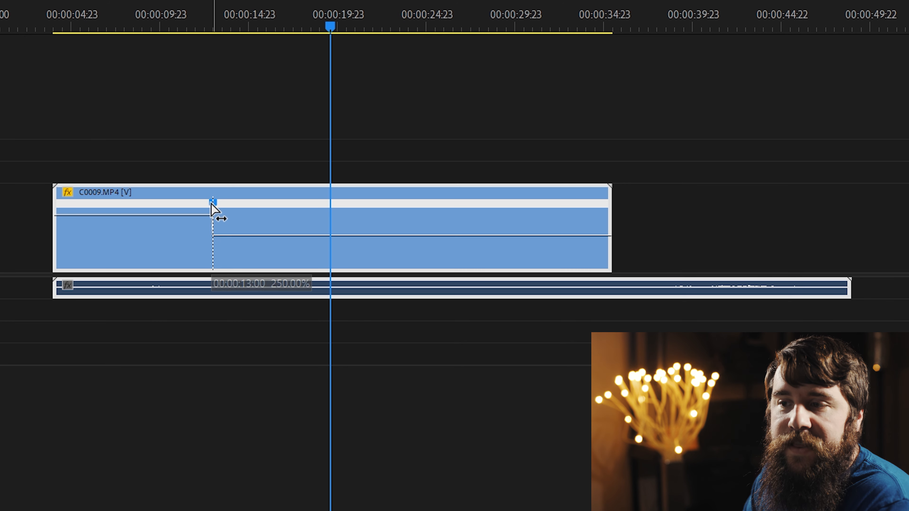
Split the speed keyframe so 250% eases gradually down into slow motion.
{"action": "left_click_drag", "start_coordinate": [210, 205], "coordinate": [200, 217]}
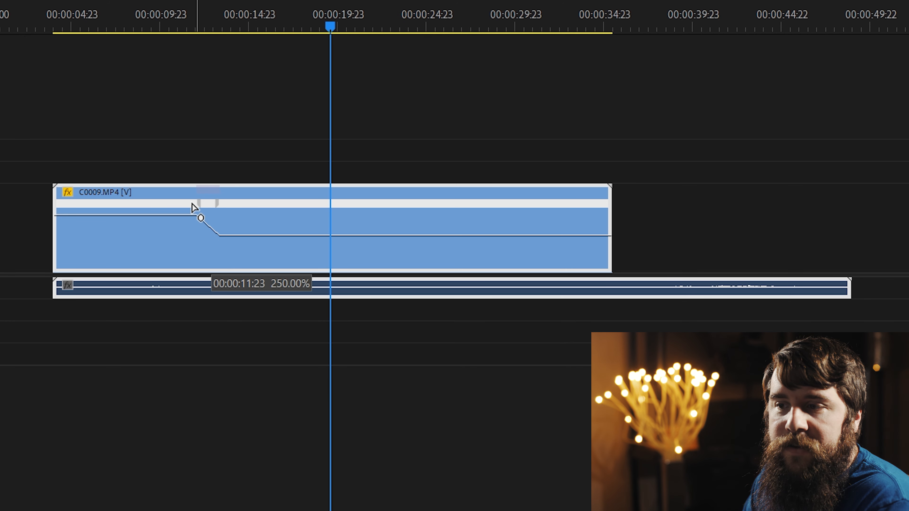